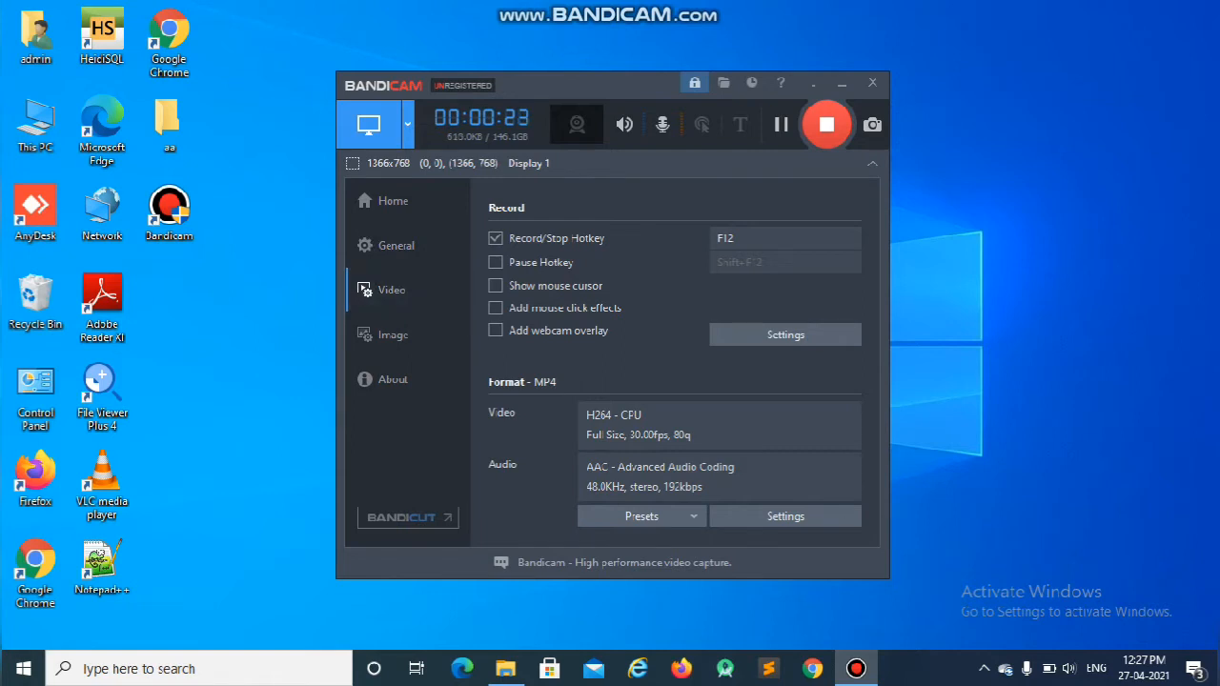
# Open Bandicam's recording settings to reach the Sound options.
pyautogui.click(663, 124)
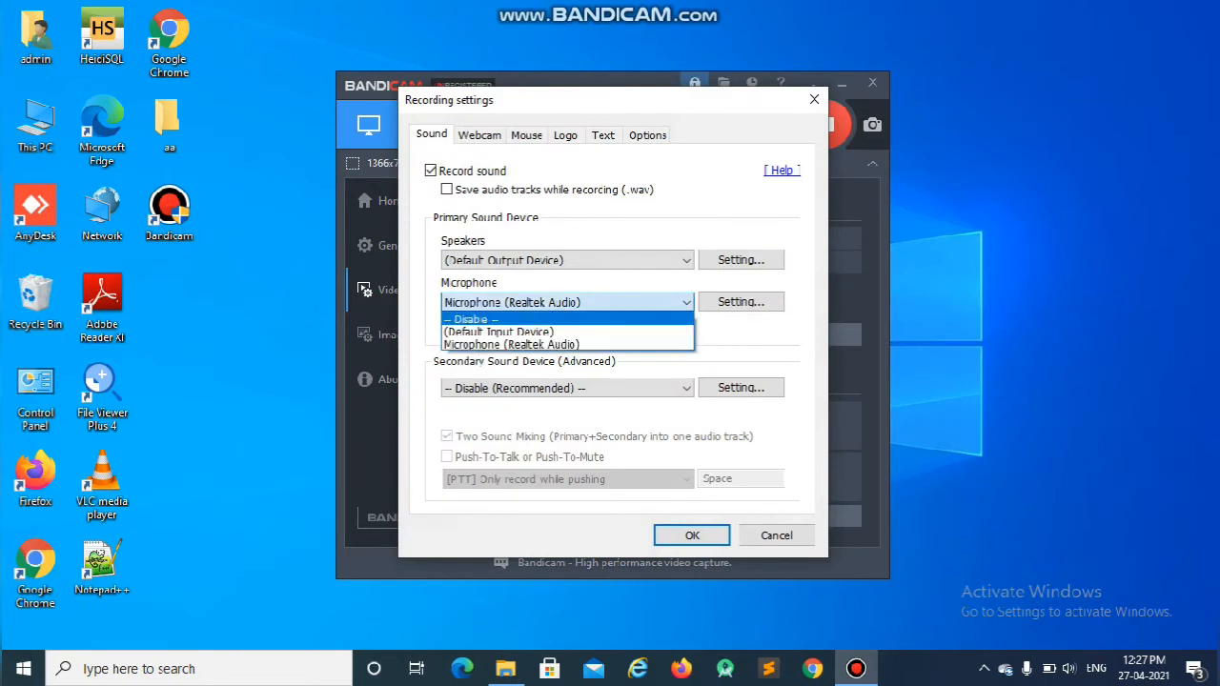
# Switch the microphone from Disable to Microphone (Realtek Audio) at 80% volume.
pyautogui.click(469, 318)
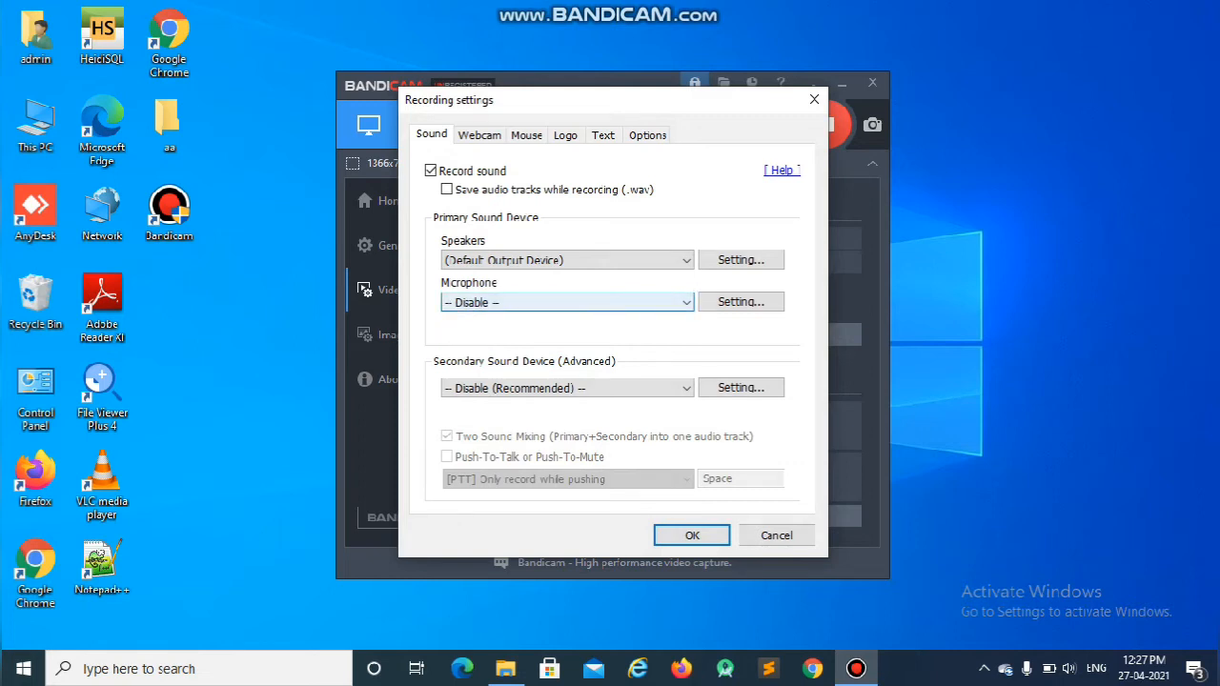
pyautogui.click(568, 301)
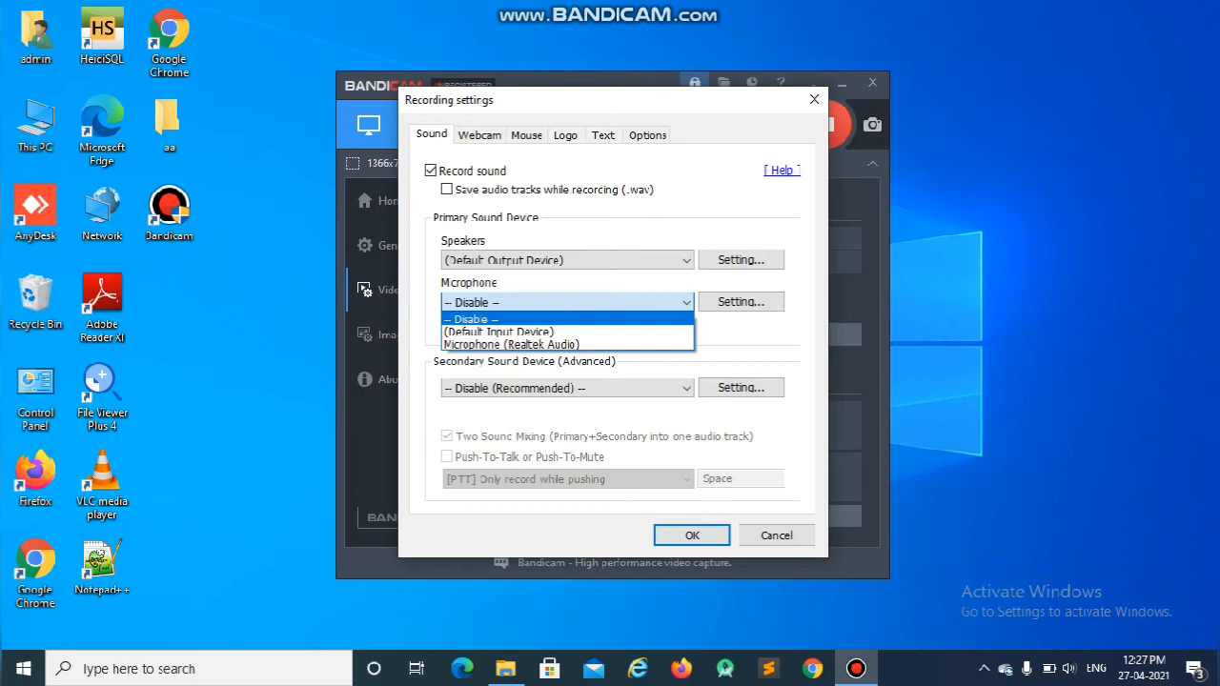
pyautogui.moveTo(568, 332)
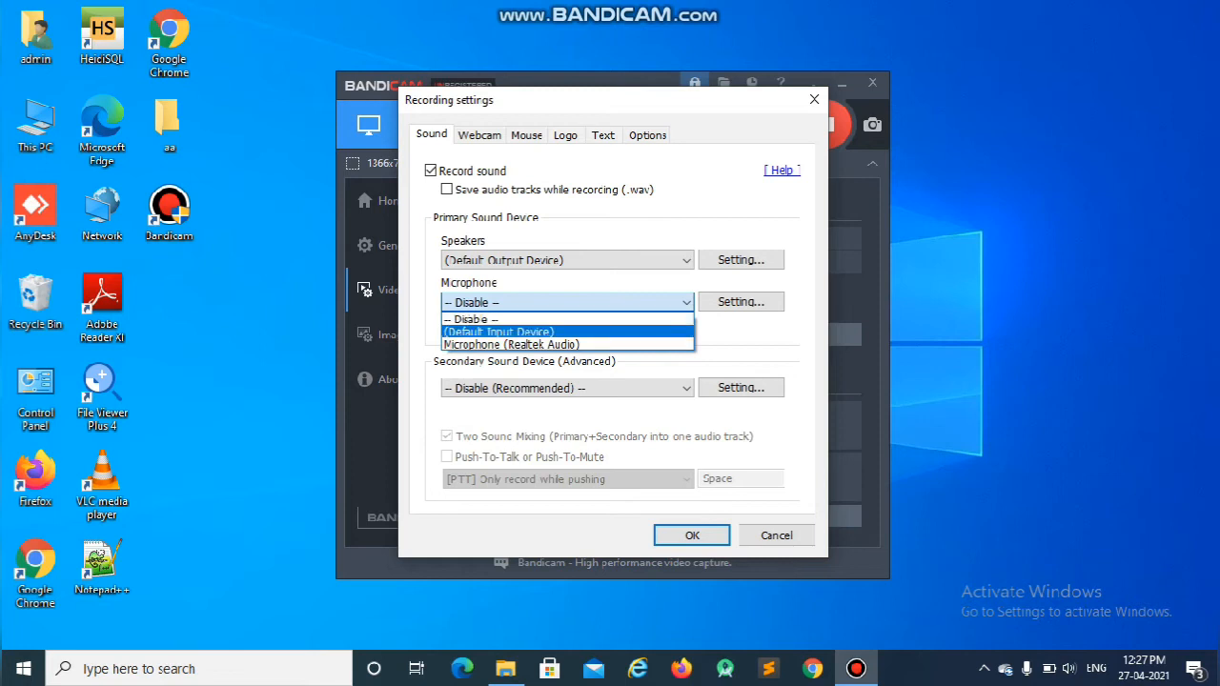
pyautogui.click(511, 344)
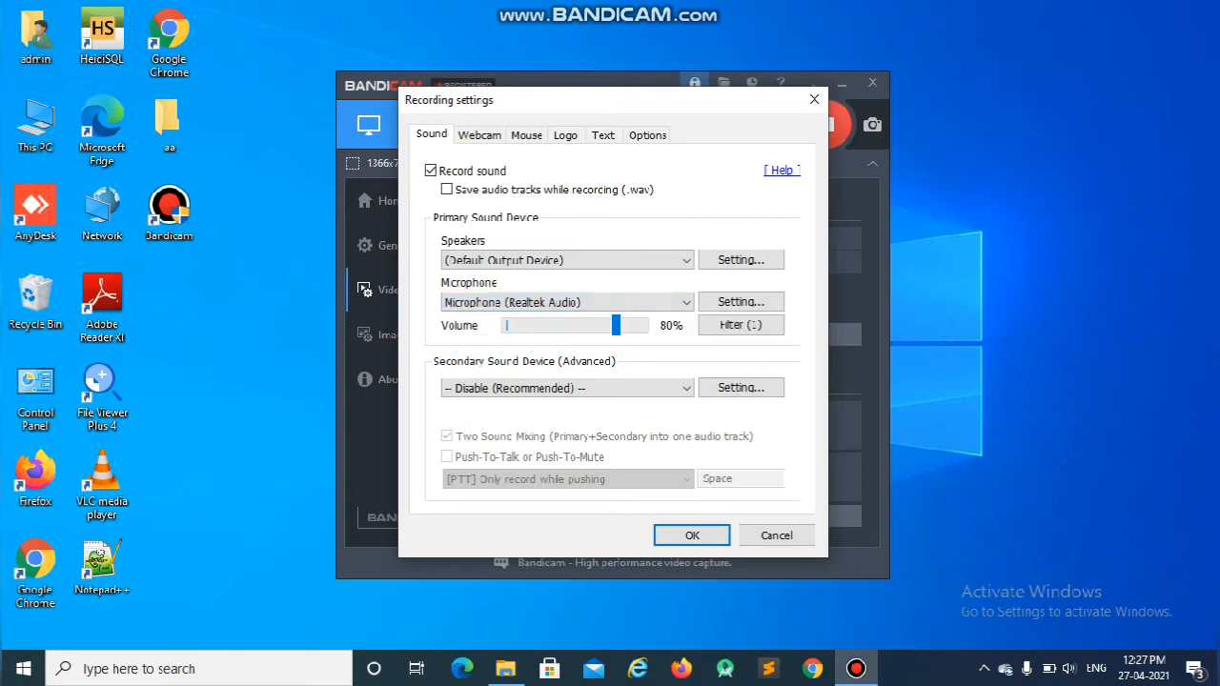
pyautogui.moveTo(632, 324); pyautogui.dragTo(587, 324)
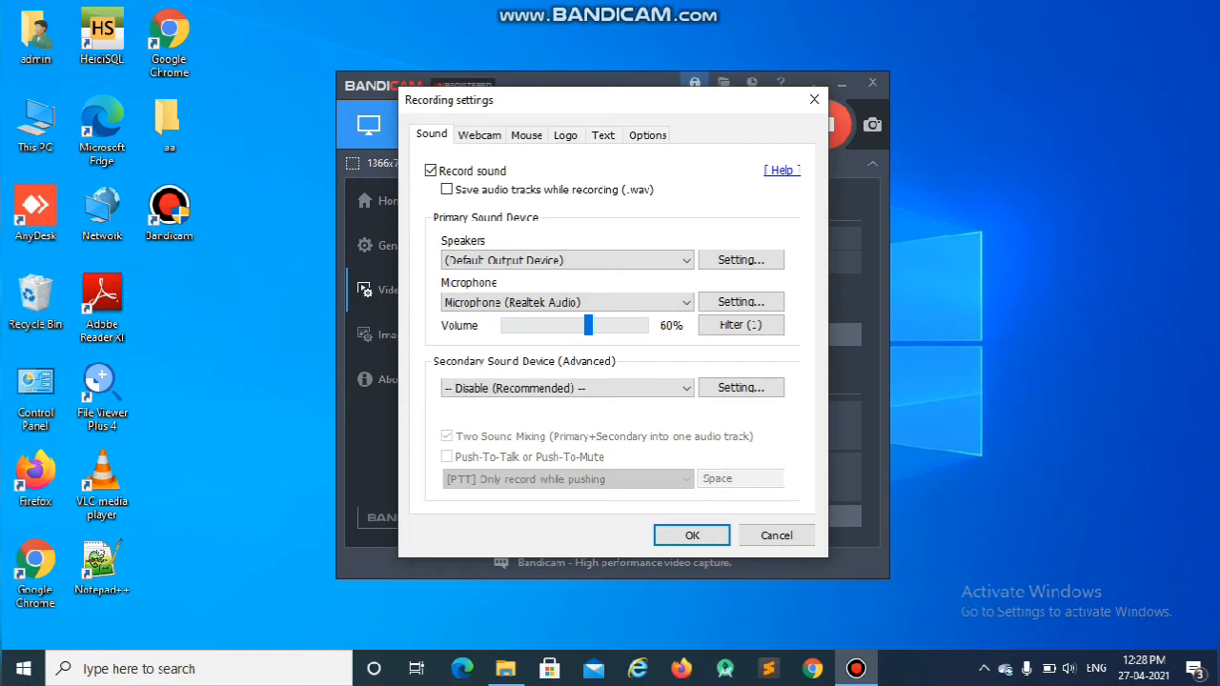
pyautogui.moveTo(588, 324); pyautogui.dragTo(561, 324)
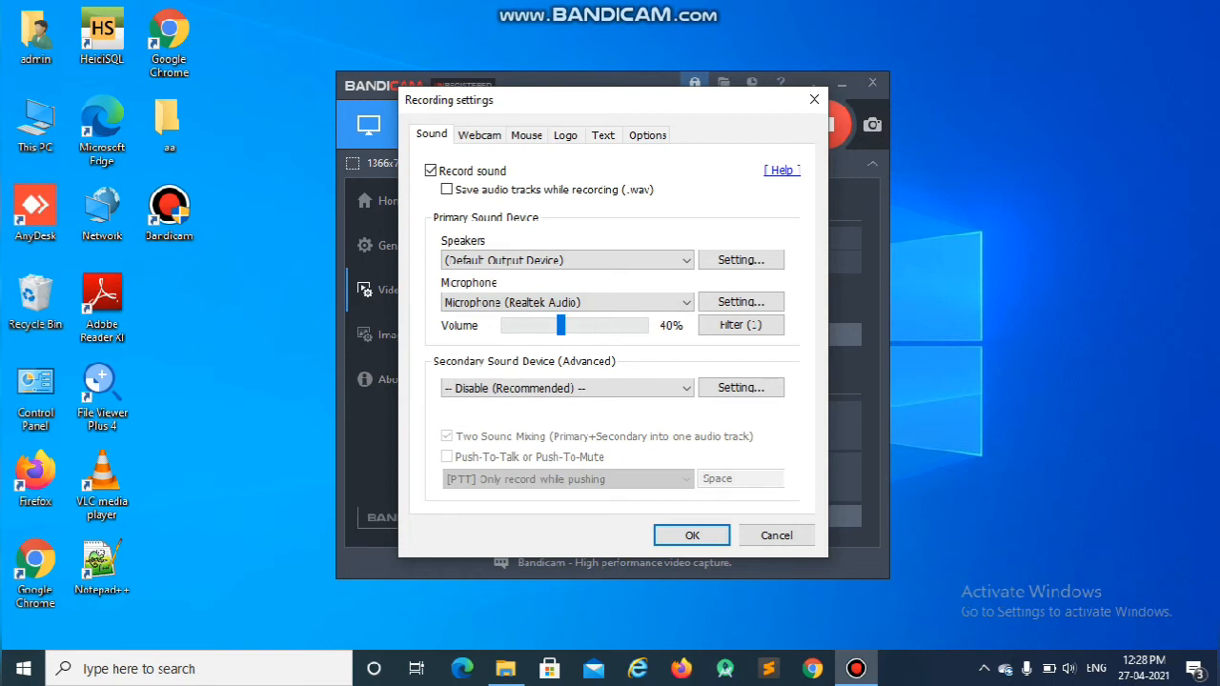
pyautogui.moveTo(561, 324); pyautogui.dragTo(627, 324)
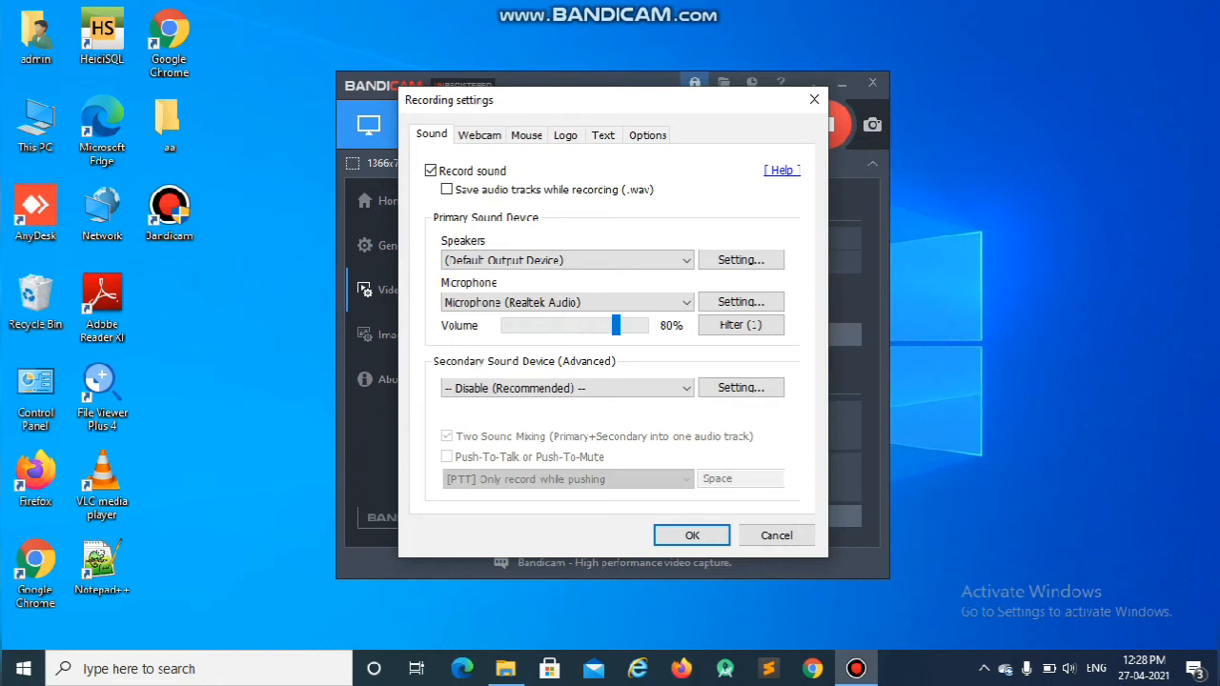
pyautogui.moveTo(625, 324); pyautogui.dragTo(591, 324)
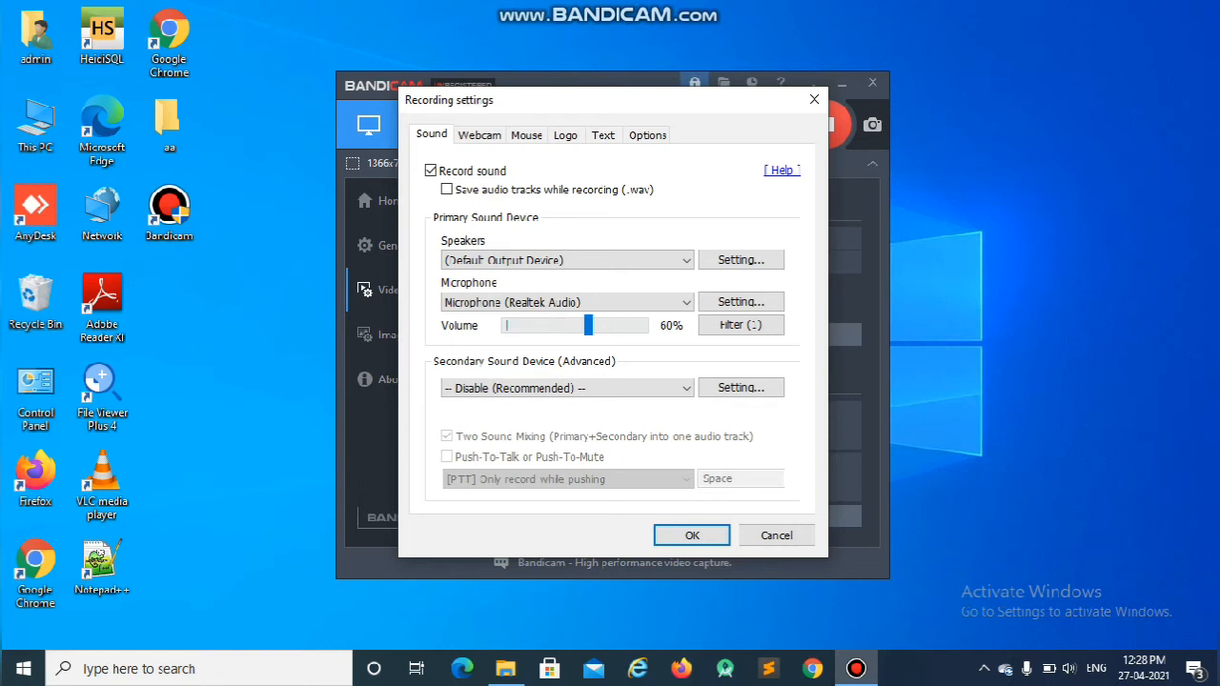
pyautogui.moveTo(591, 324); pyautogui.dragTo(633, 324)
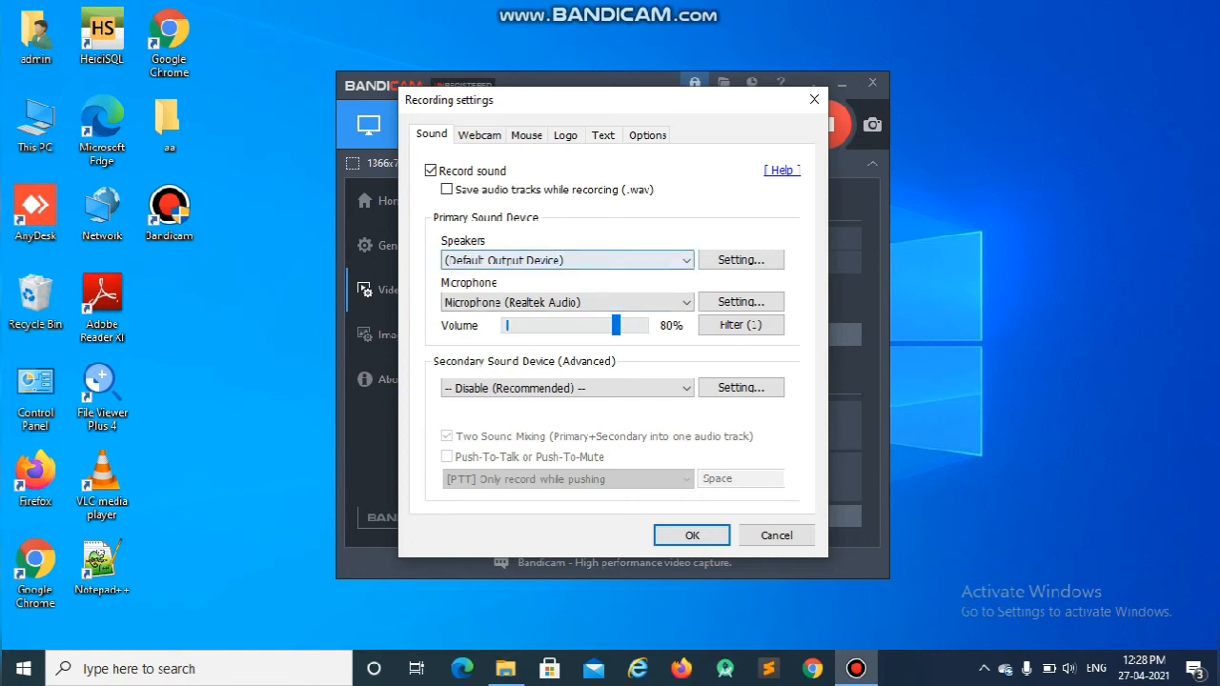
pyautogui.click(568, 259)
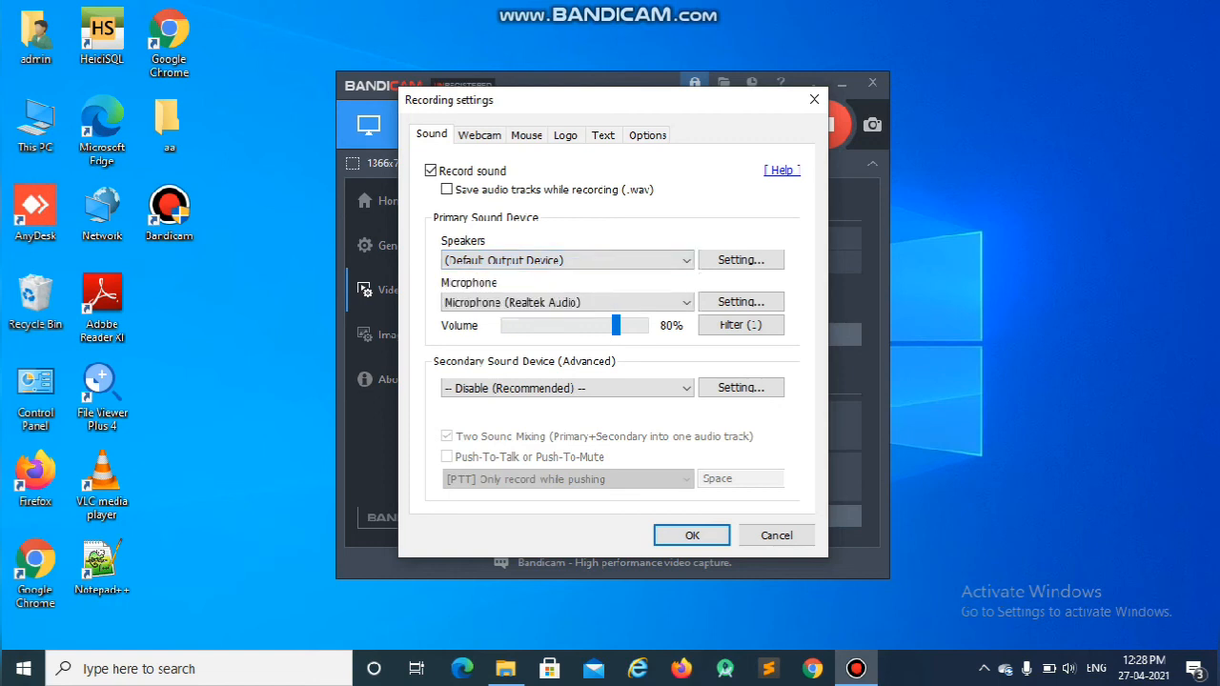
# Keep Speakers as (Default Output Device) and confirm the settings with OK.
pyautogui.click(690, 533)
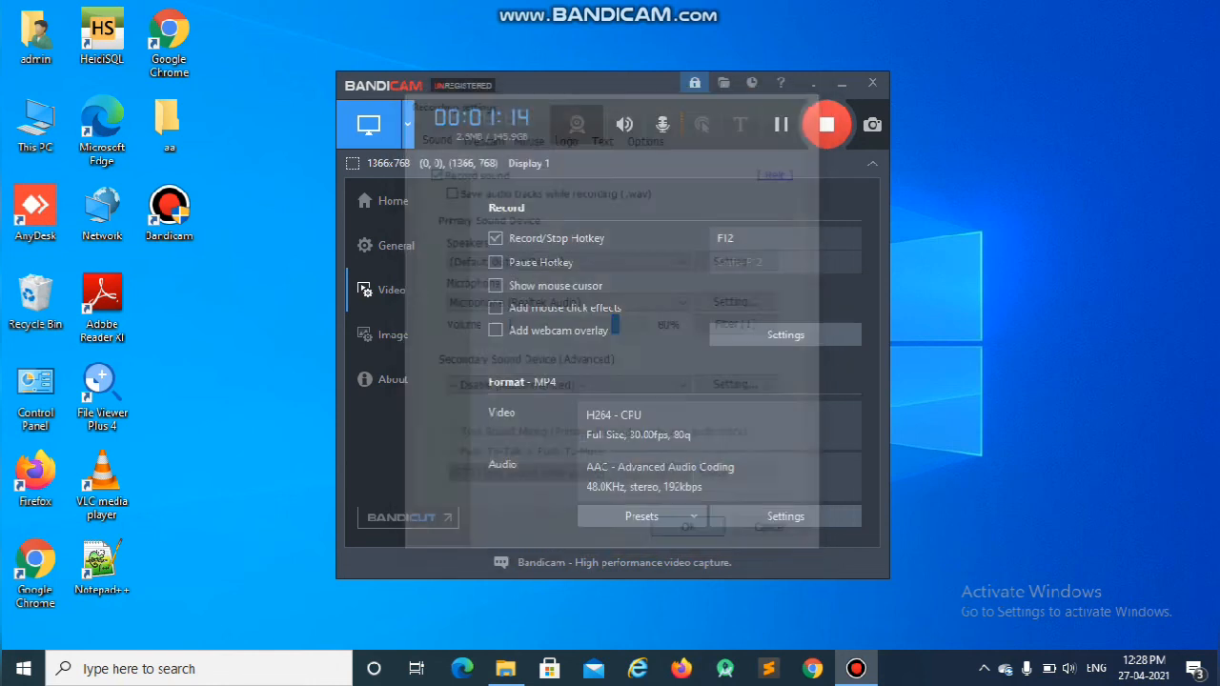